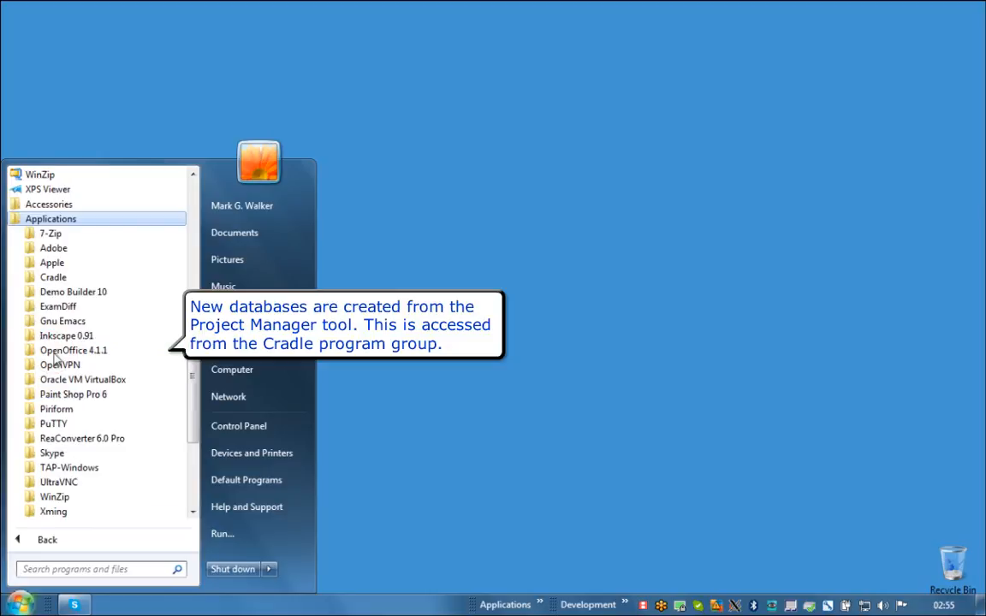
Launch Cradle Project Manager from the Start menu and begin Project > Create Project
left_click(53, 277)
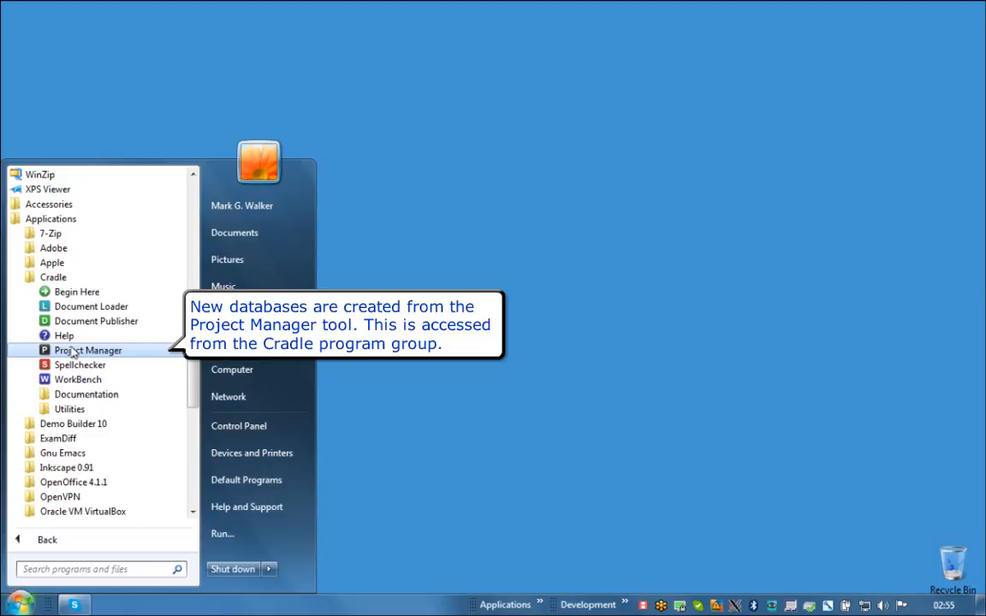
left_click(89, 349)
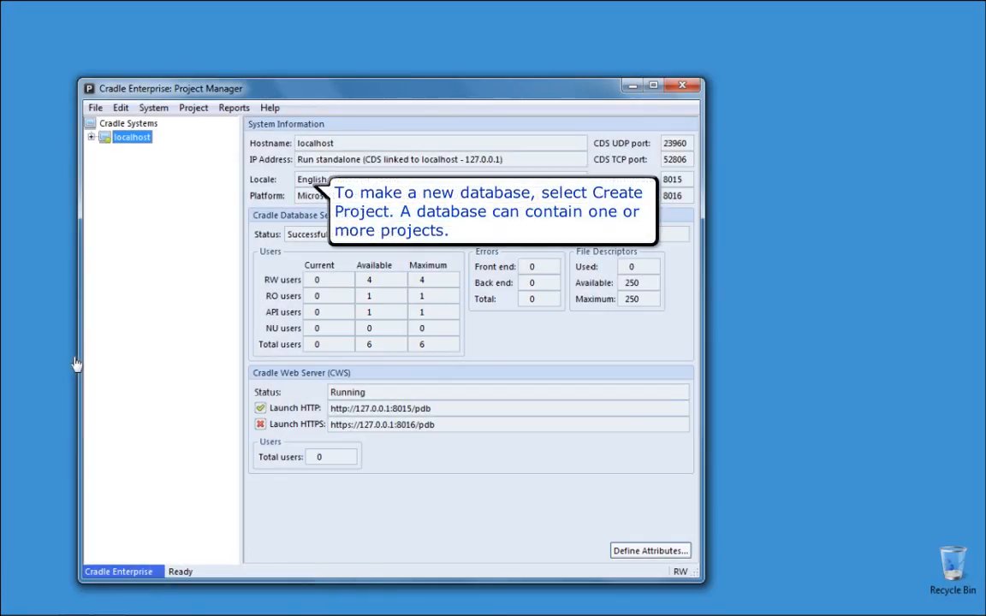
left_click(194, 106)
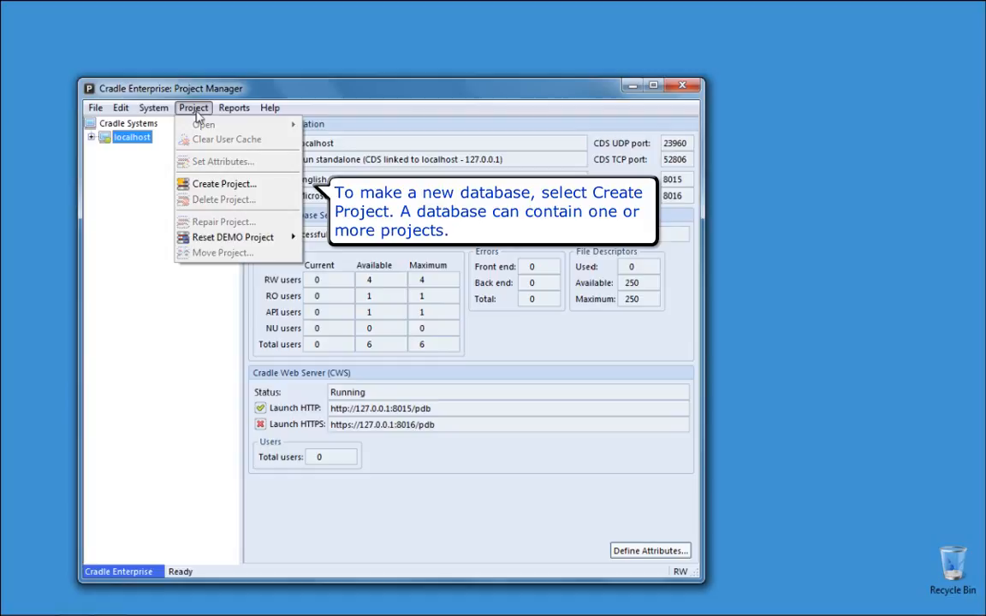
mouse_move(224, 185)
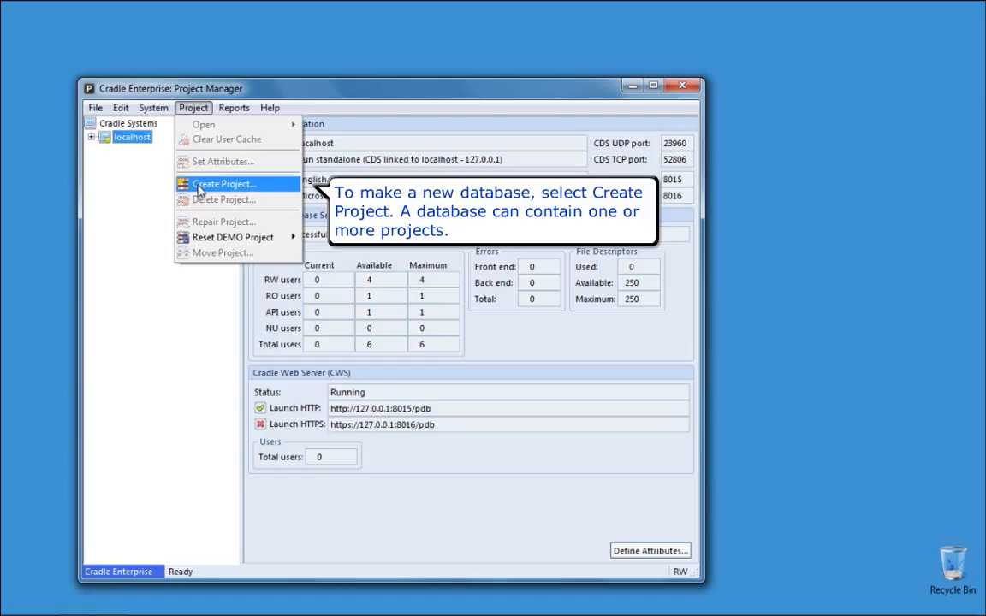
left_click(224, 183)
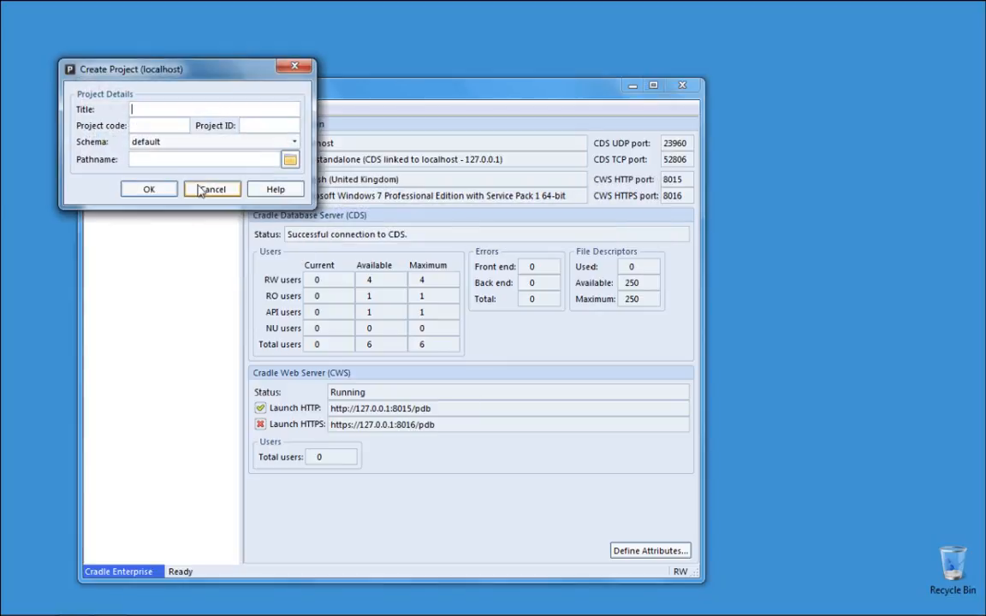
Enter title Automotive Example, project code auto, and choose the empty schema
type("Automotive Example")
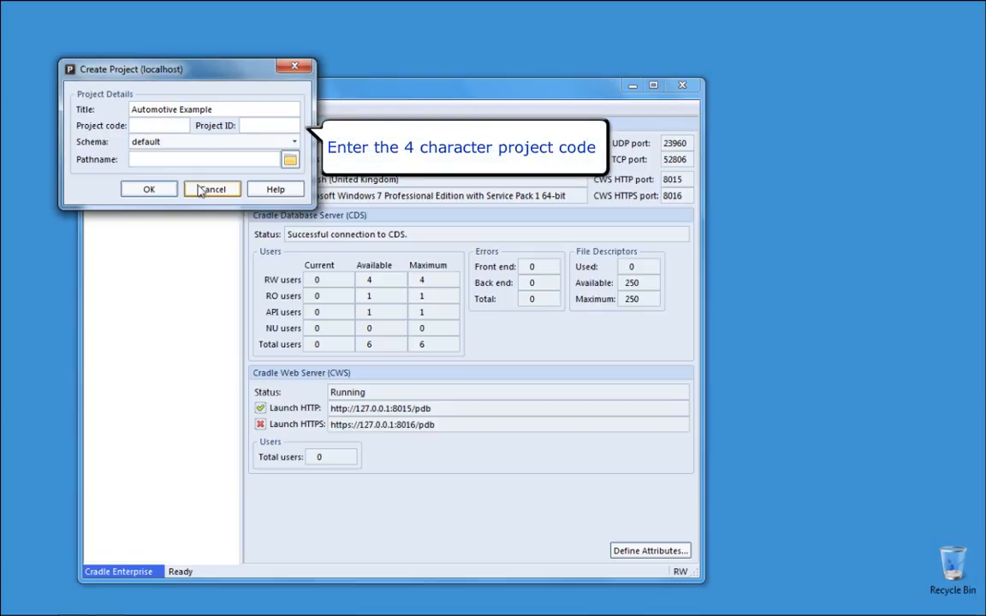
type("auto")
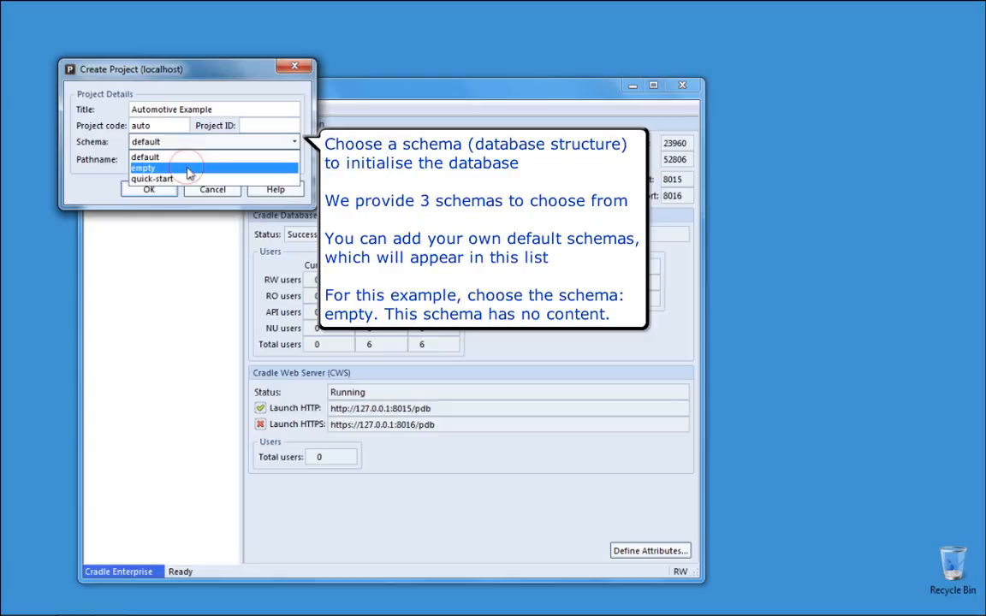
left_click(144, 167)
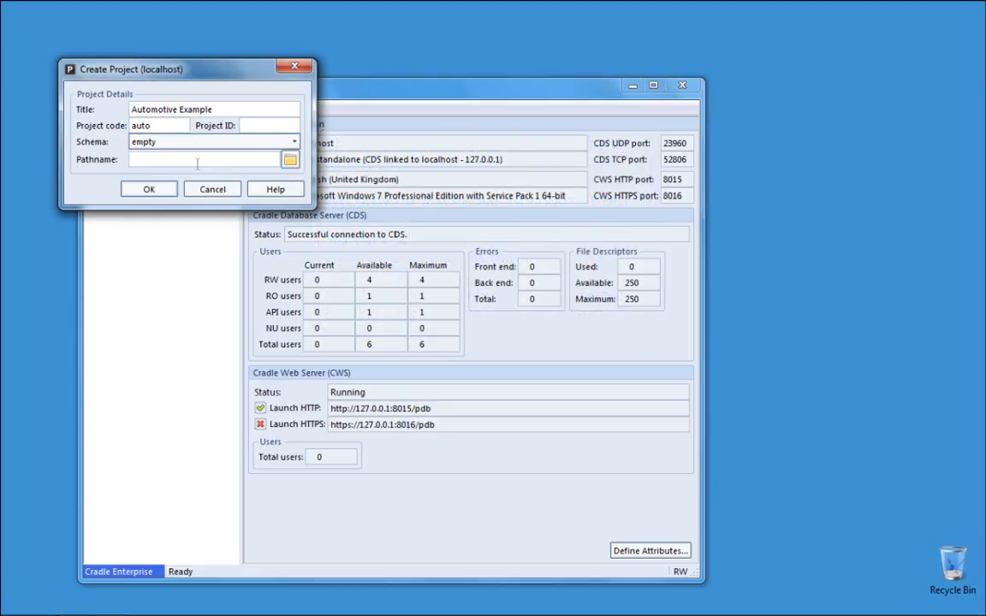
mouse_move(289, 161)
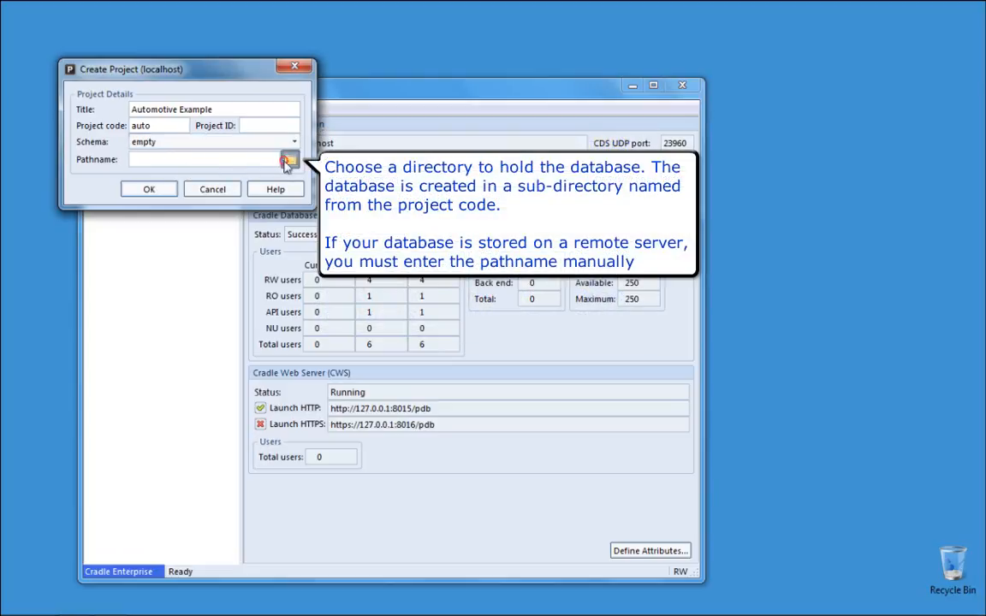
Browse to the v7.0 projects folder so the pathname becomes D:\projects\v7.0\auto
left_click(290, 161)
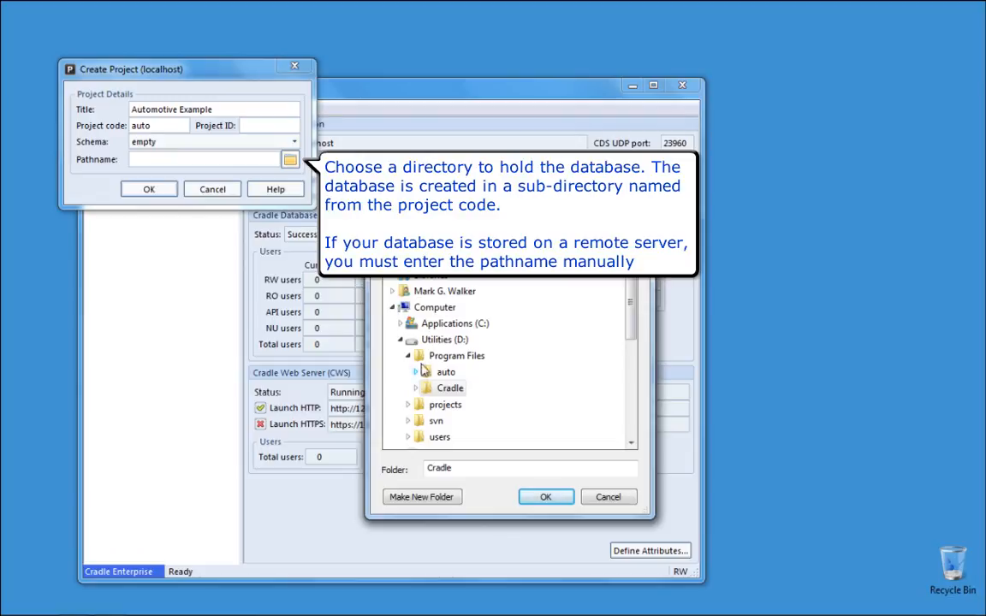
left_click(445, 404)
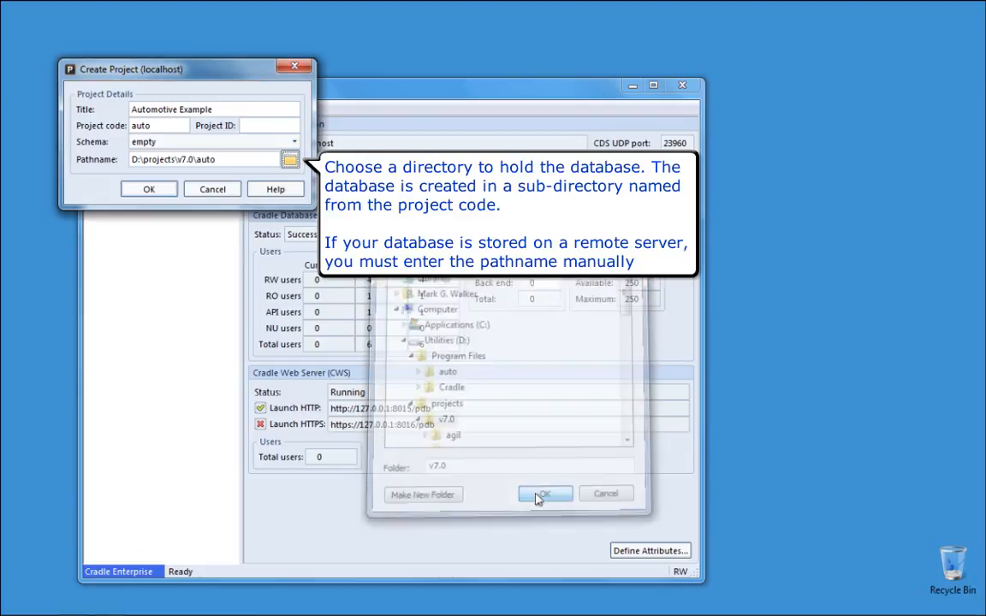
left_click(545, 493)
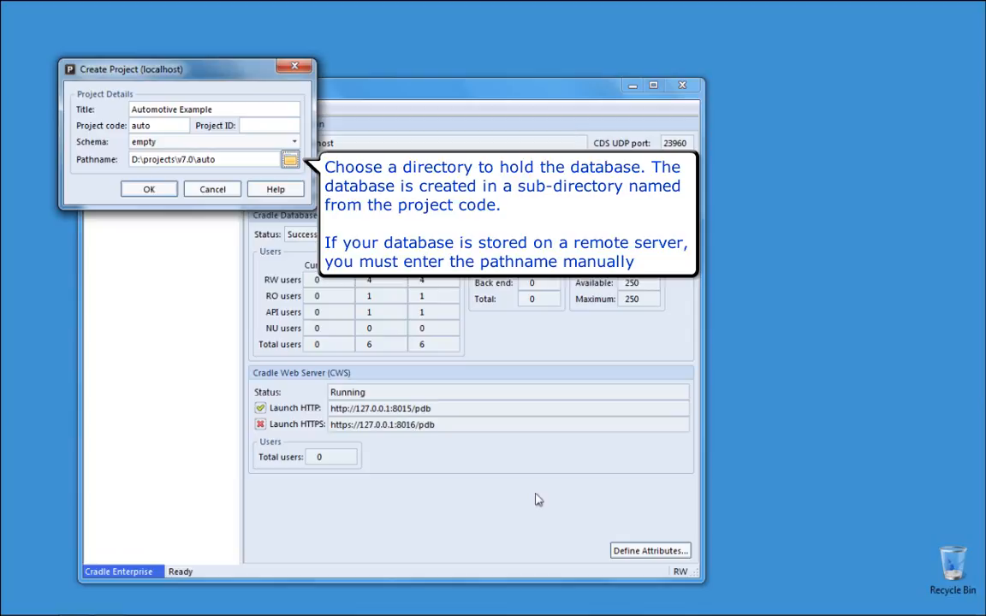
left_click(147, 188)
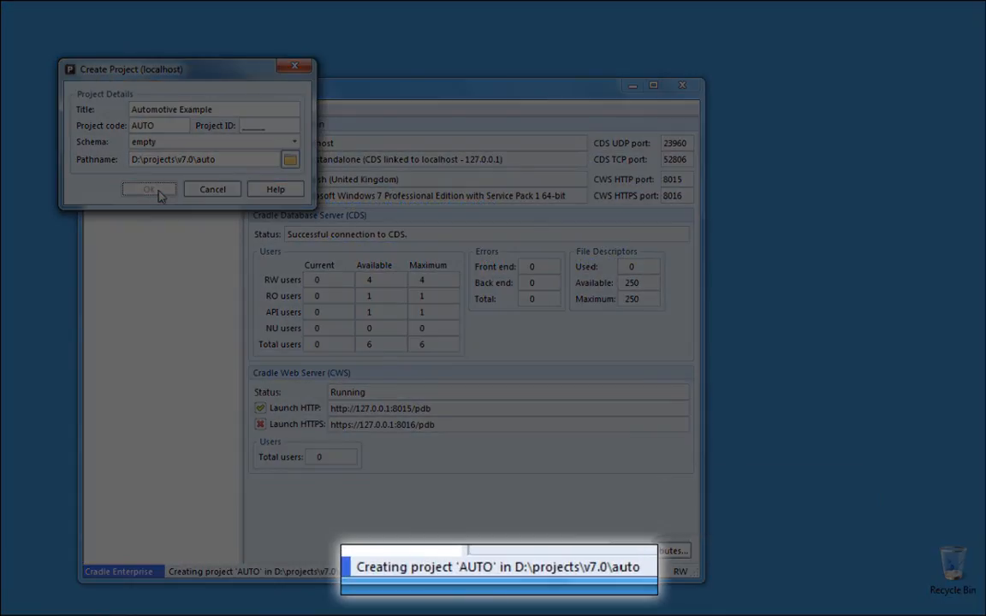
Confirm creation of the AUTO project and exit Project Manager via File > Exit
left_click(149, 188)
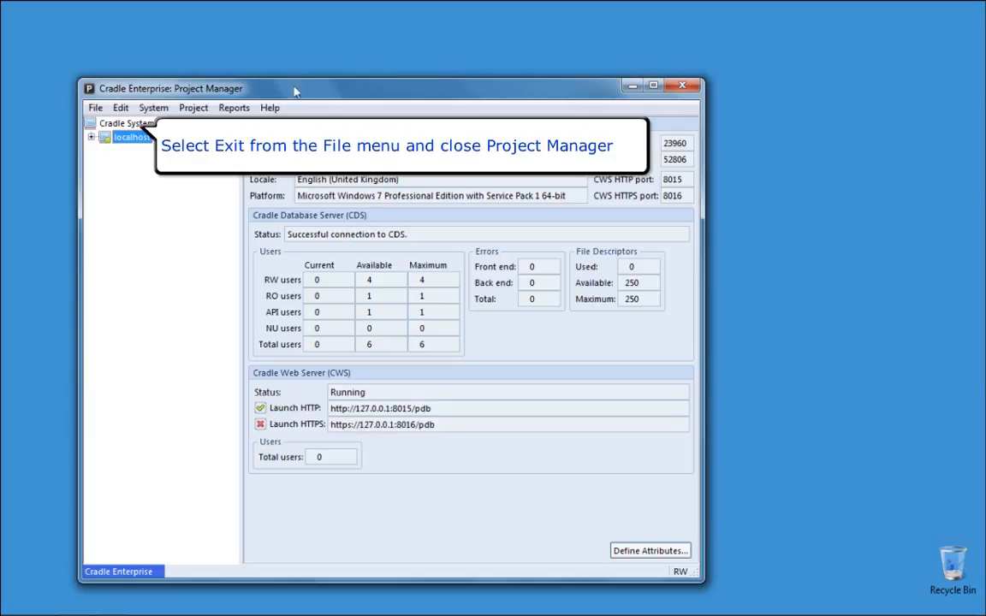
left_click(96, 106)
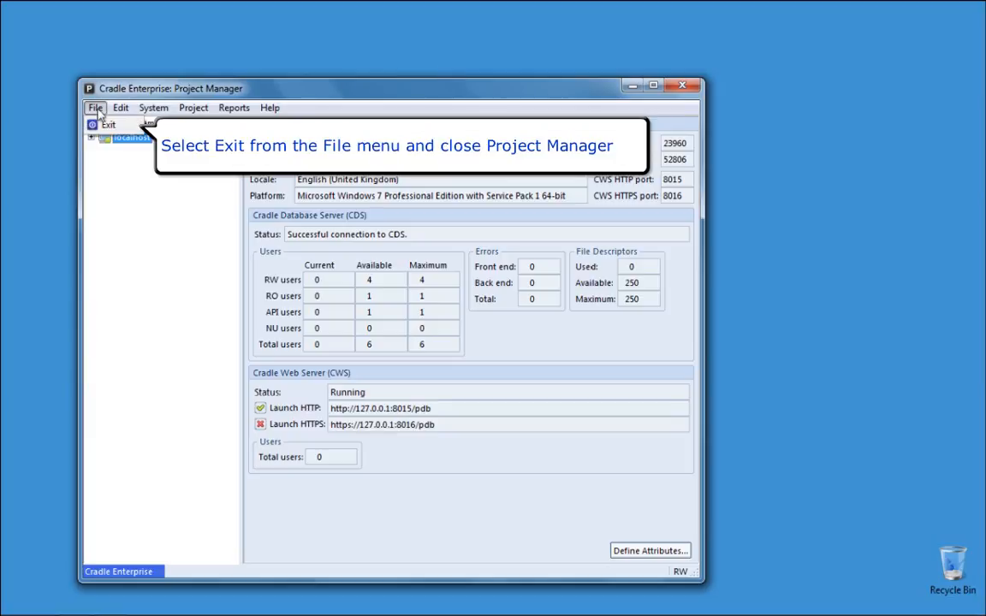
left_click(108, 123)
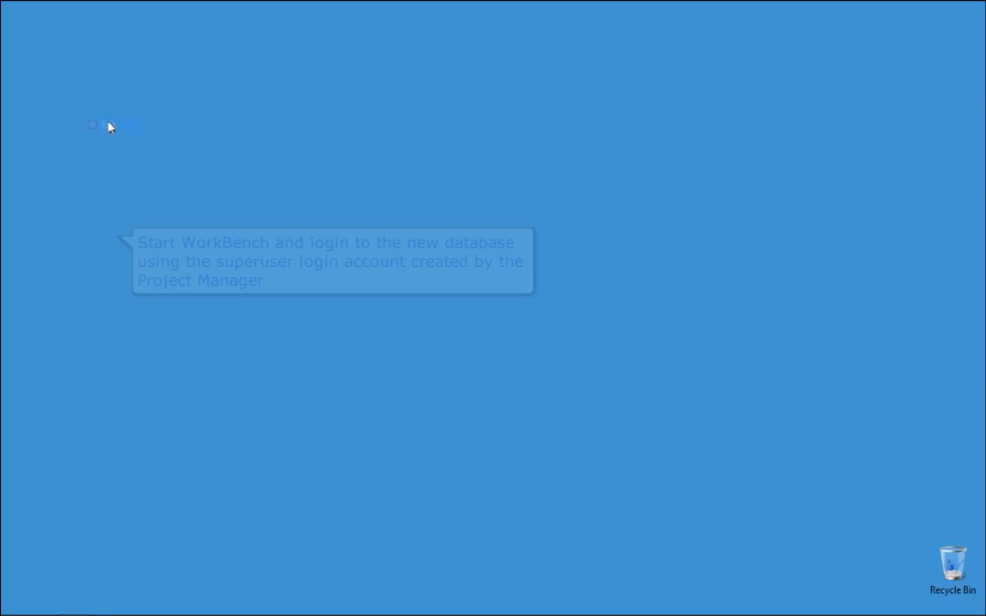
Start WorkBench and log in as MANAGER to the Automotive Example database
left_click(17, 604)
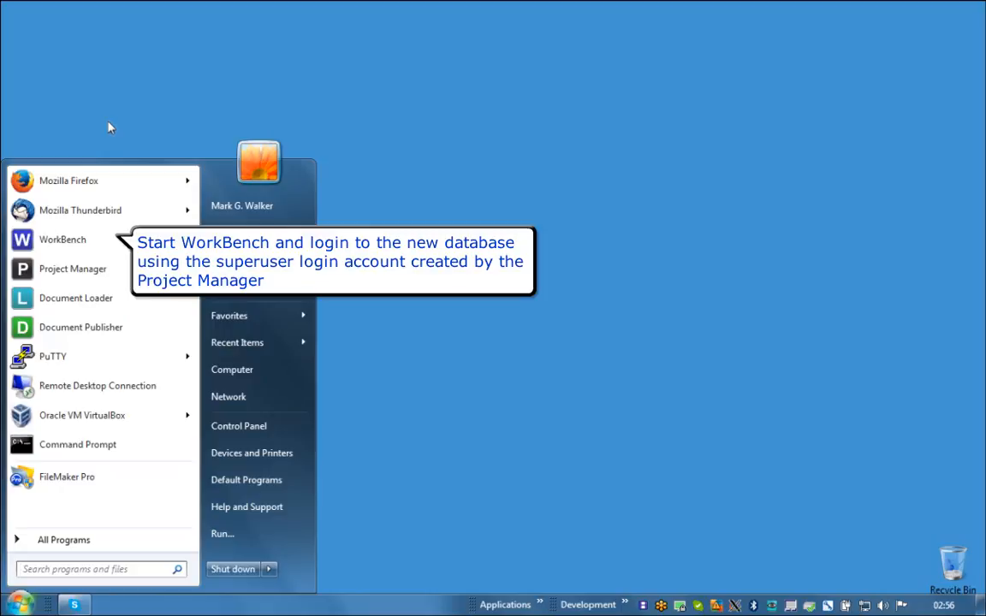
mouse_move(62, 240)
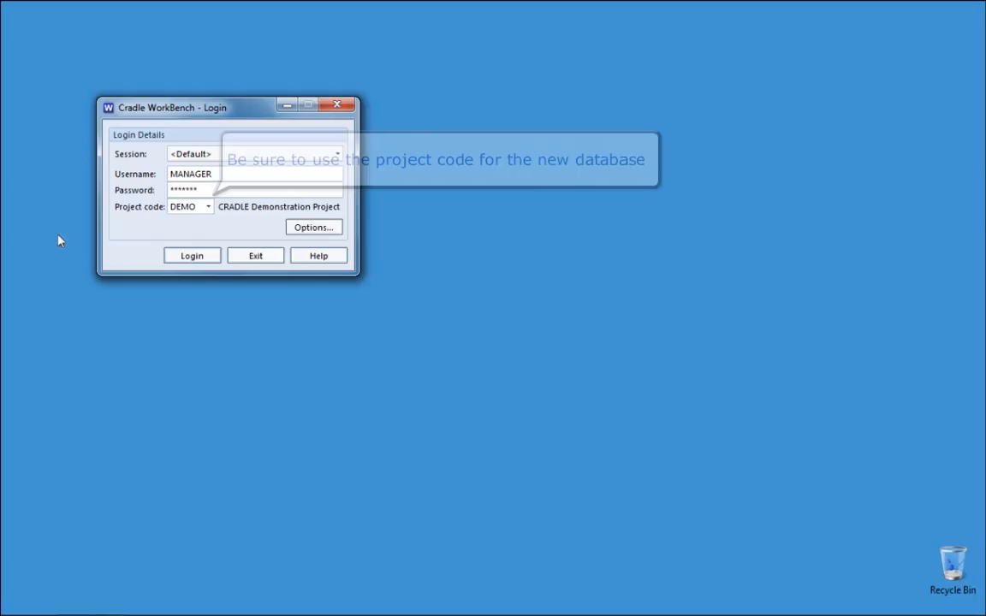
left_click(192, 255)
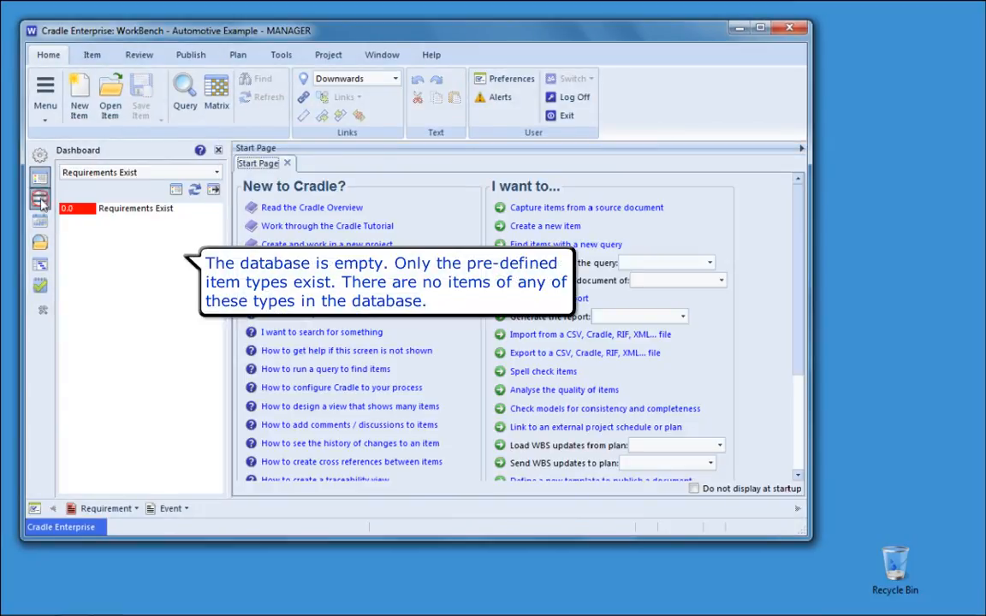
Show the project tree sidebar and switch to the Project ribbon of administration commands
left_click(41, 199)
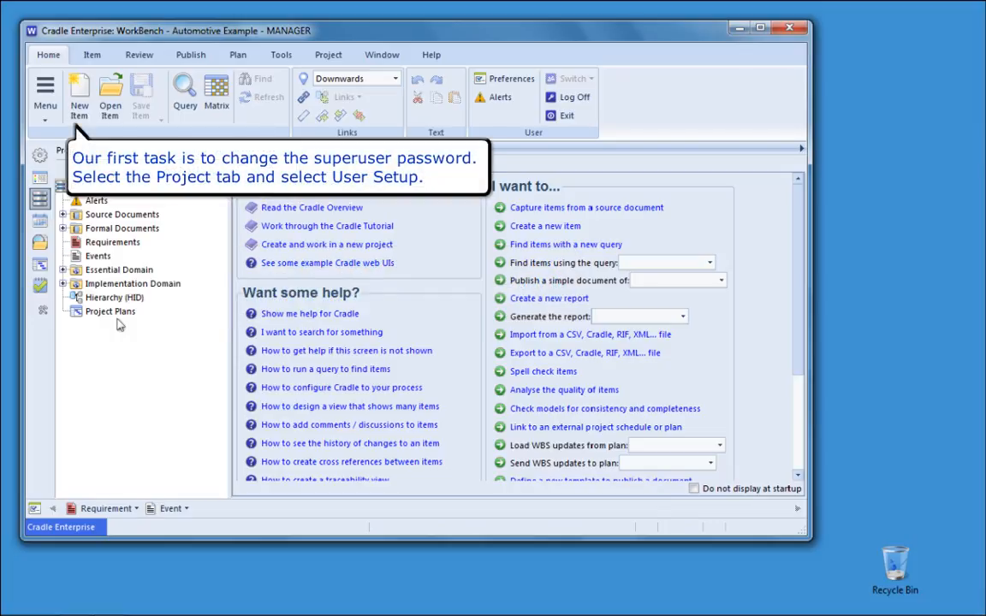
left_click(329, 53)
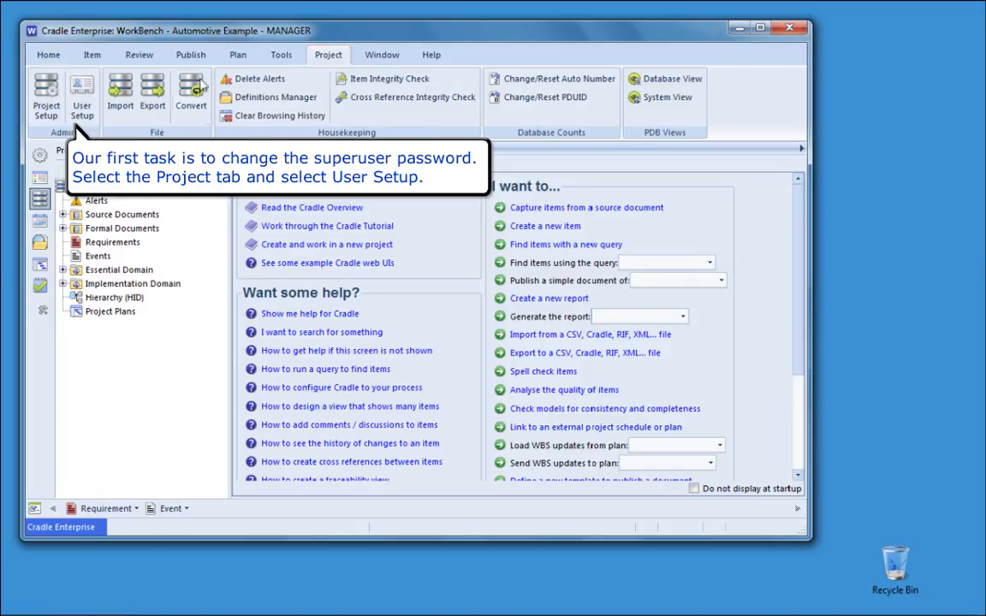
In User Setup, apply a new password for the MANAGER superuser and confirm with OK
left_click(82, 94)
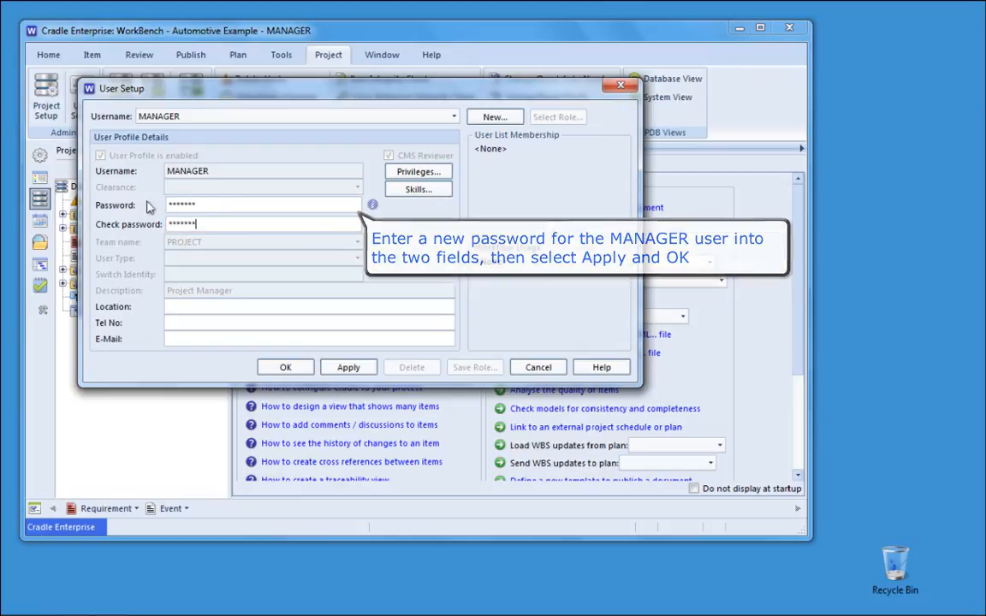
left_click(347, 366)
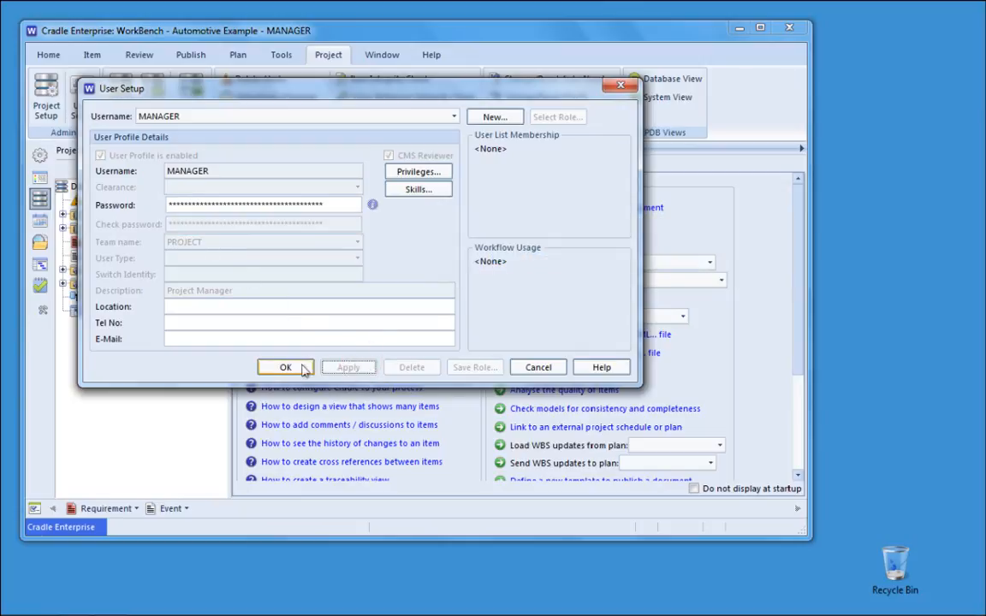
left_click(284, 367)
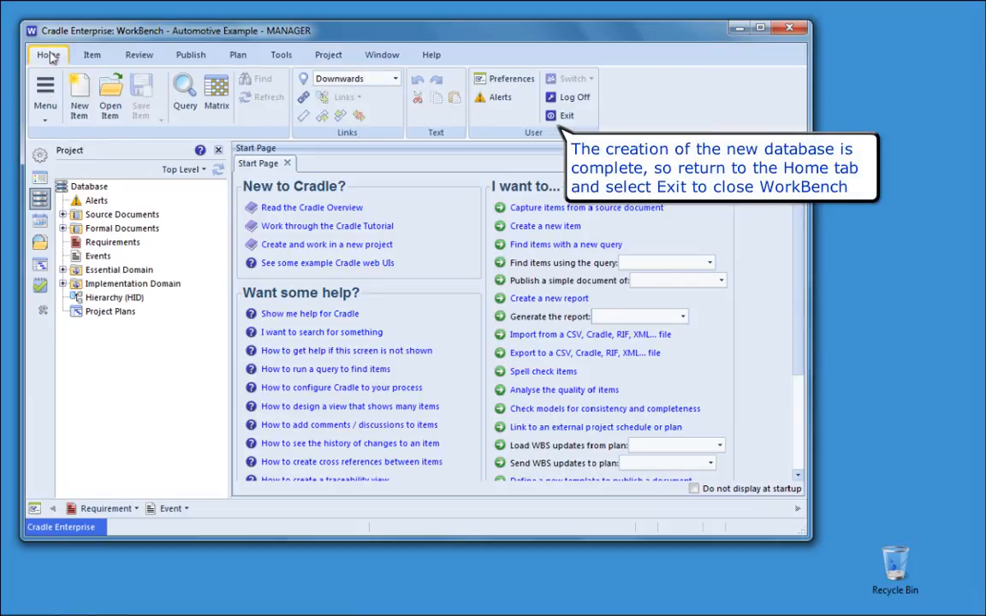
Return to the Home ribbon and request to exit WorkBench
left_click(47, 55)
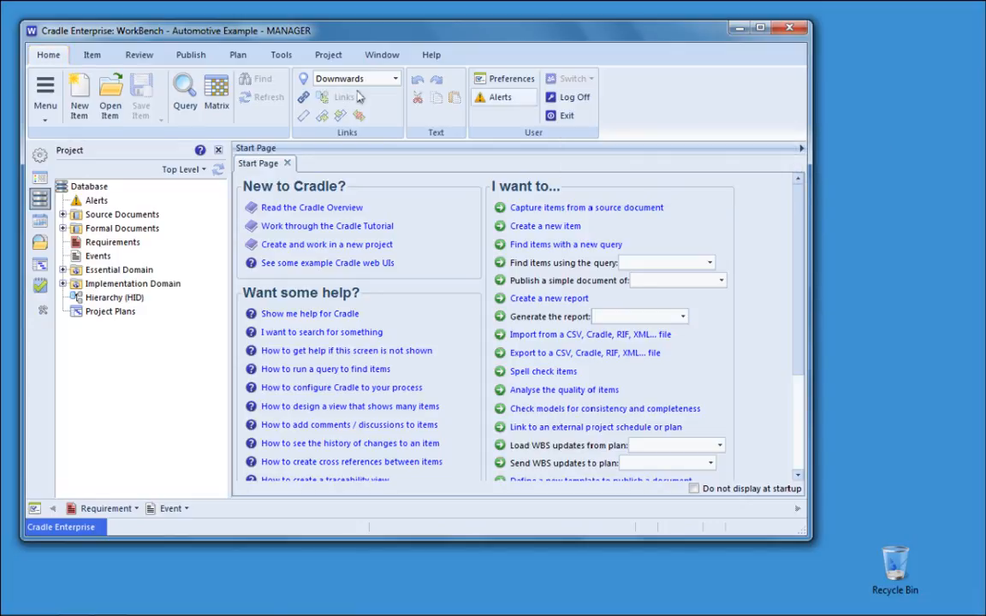
left_click(564, 114)
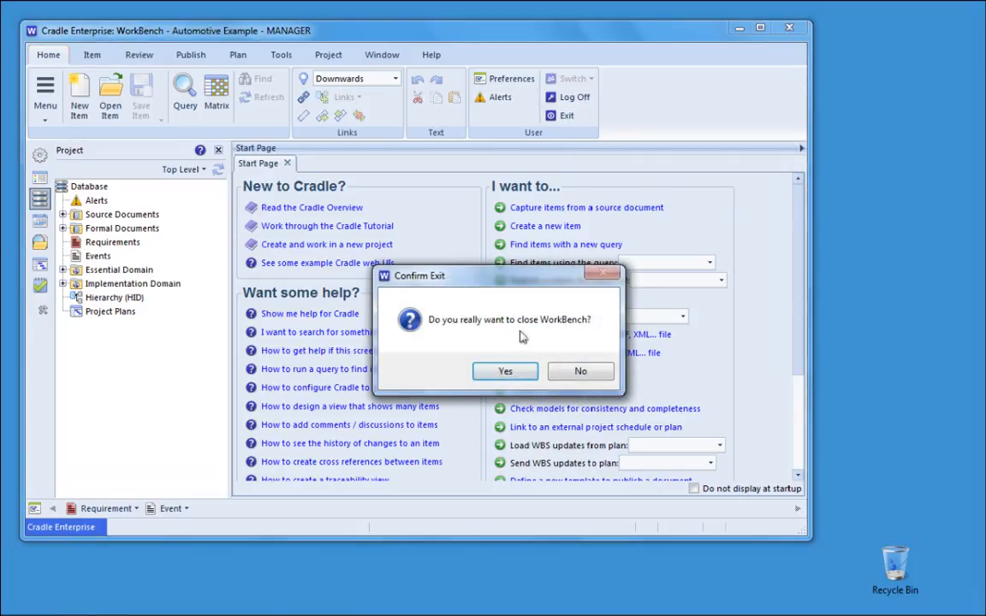